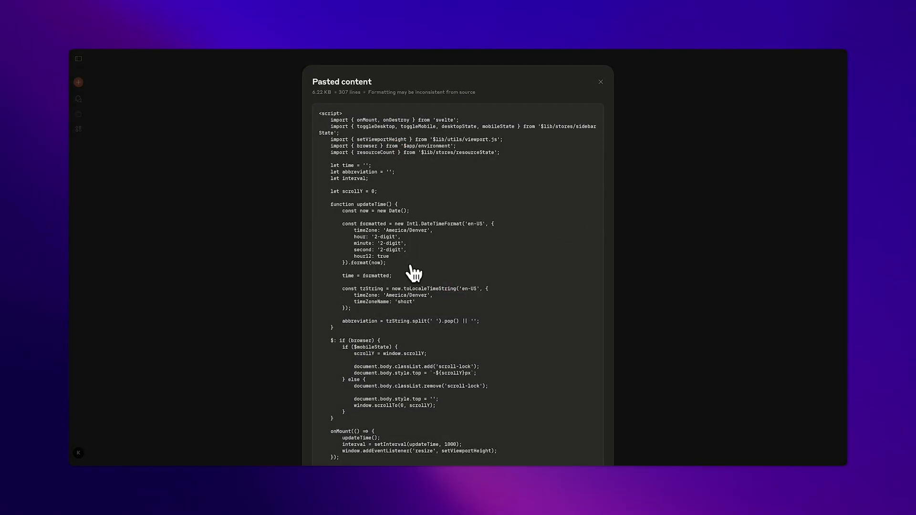
Close the preview of the 307-line pasted Svelte script.
click(601, 82)
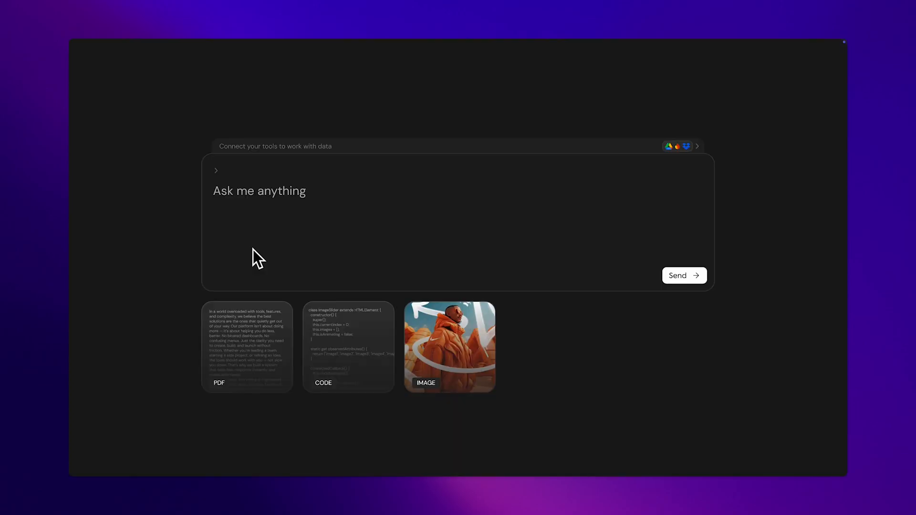
mouse_move(248, 240)
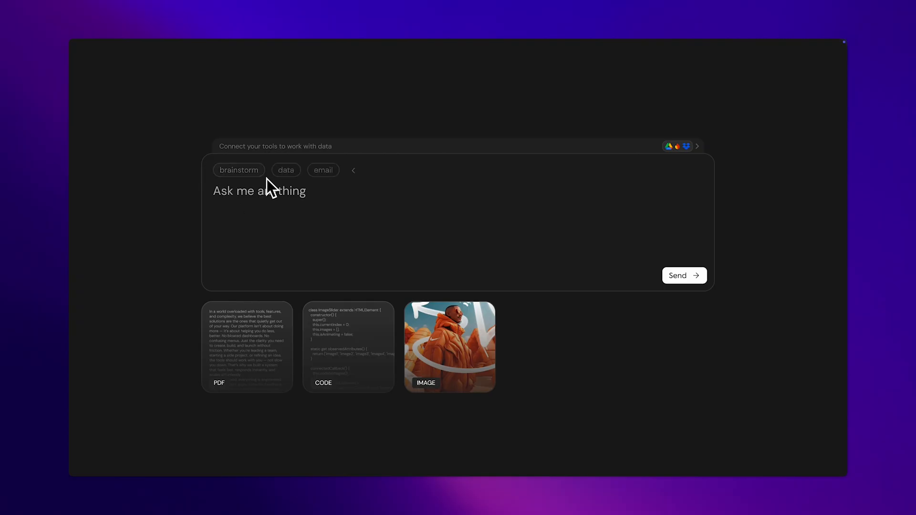
Expand the prompt box to show the brainstorm, data and email suggestion chips.
click(286, 170)
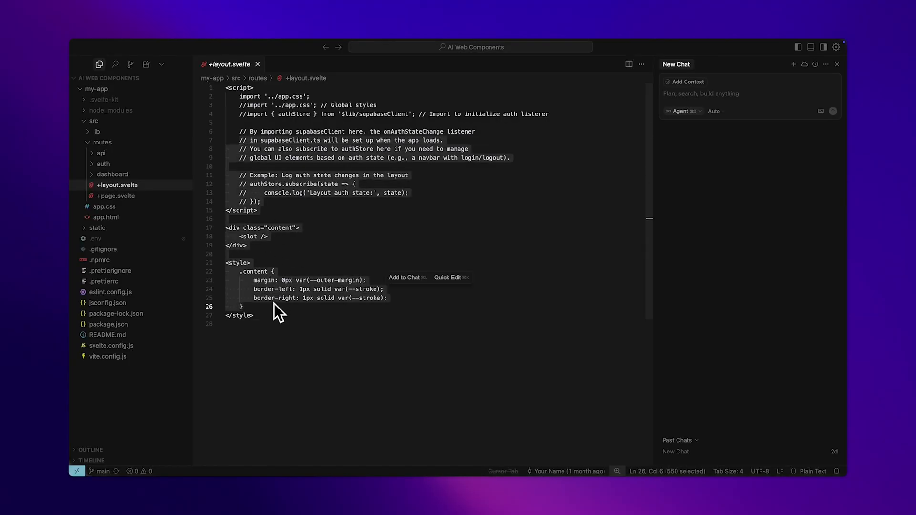
Add lines 7–26 of +layout.svelte to a new chat and type 'Why isn't this c'.
click(403, 277)
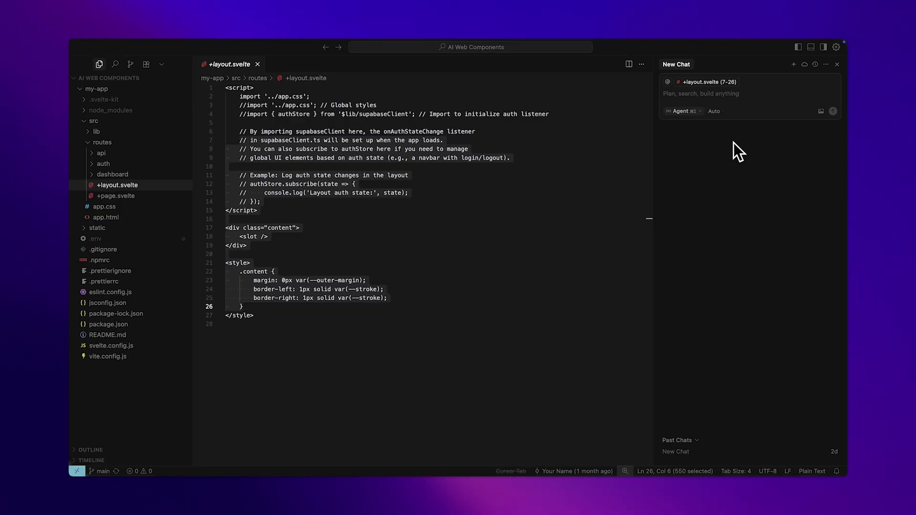
text(Why isn't this c)
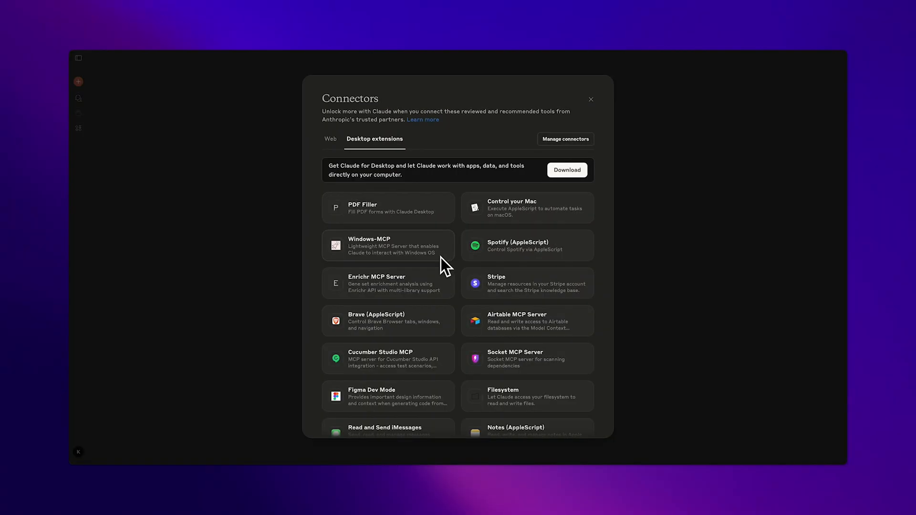
mouse_move(497, 355)
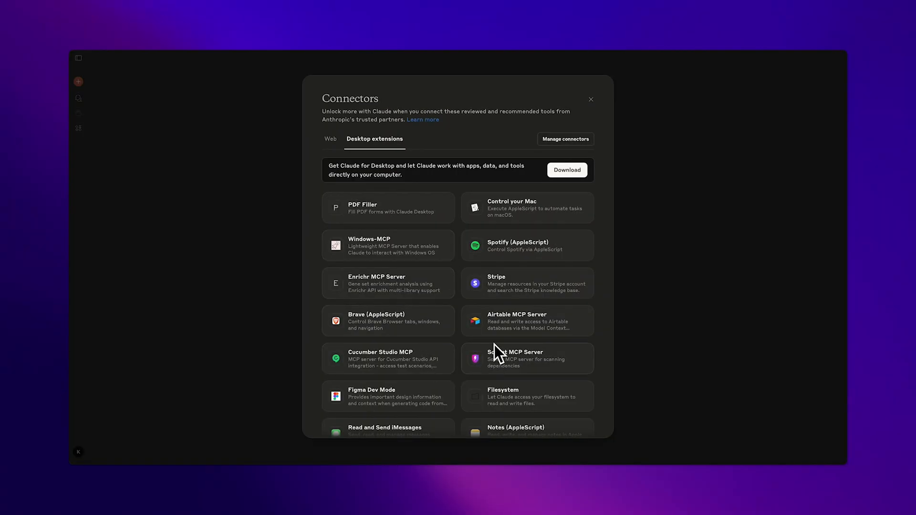
click(590, 100)
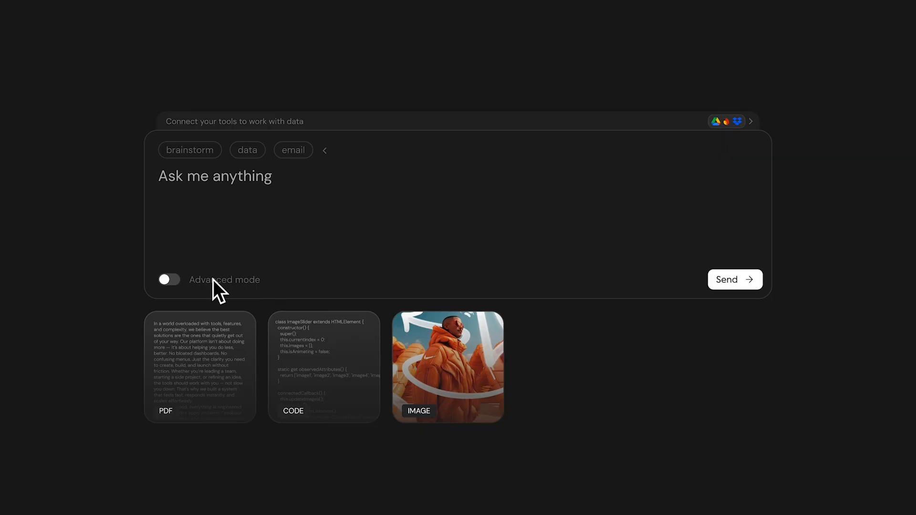
Turn on the Advanced mode toggle under the prompt input.
click(169, 279)
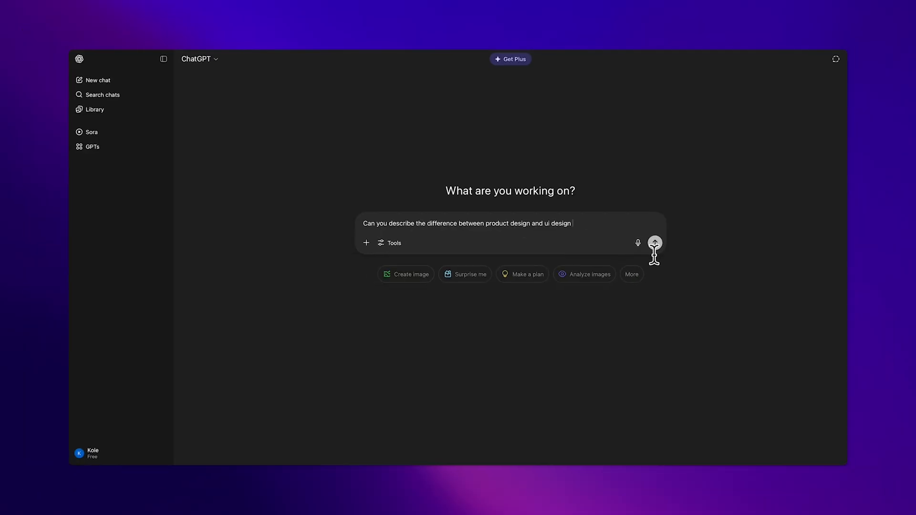
Send the product-versus-UI design question, then rename the Product Design vs UI Design chat.
click(654, 243)
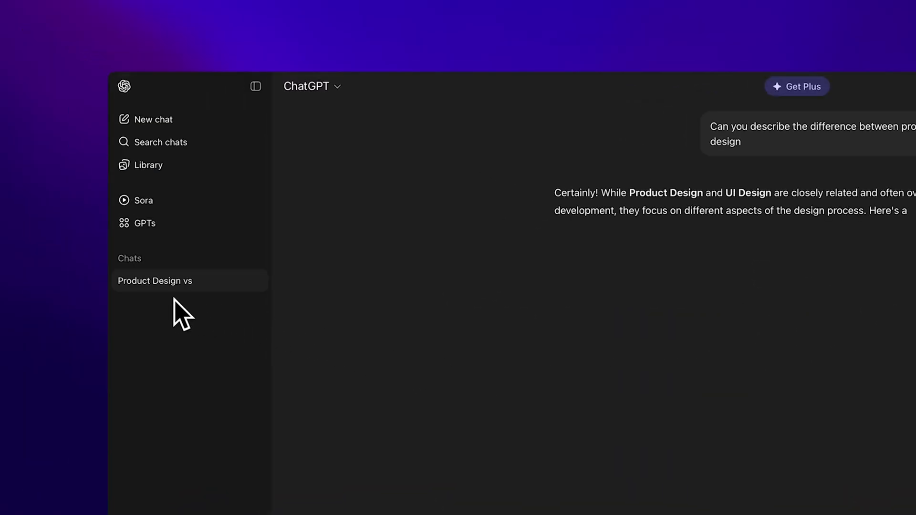
click(254, 281)
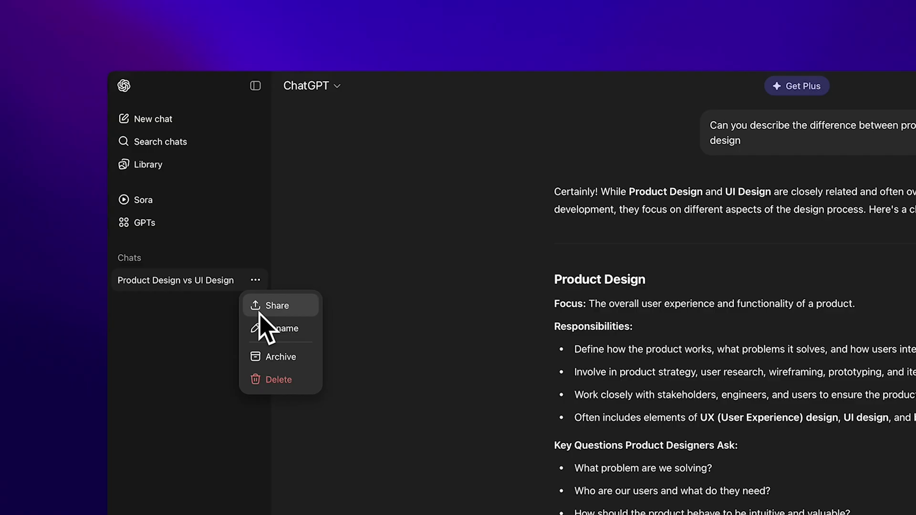
click(159, 141)
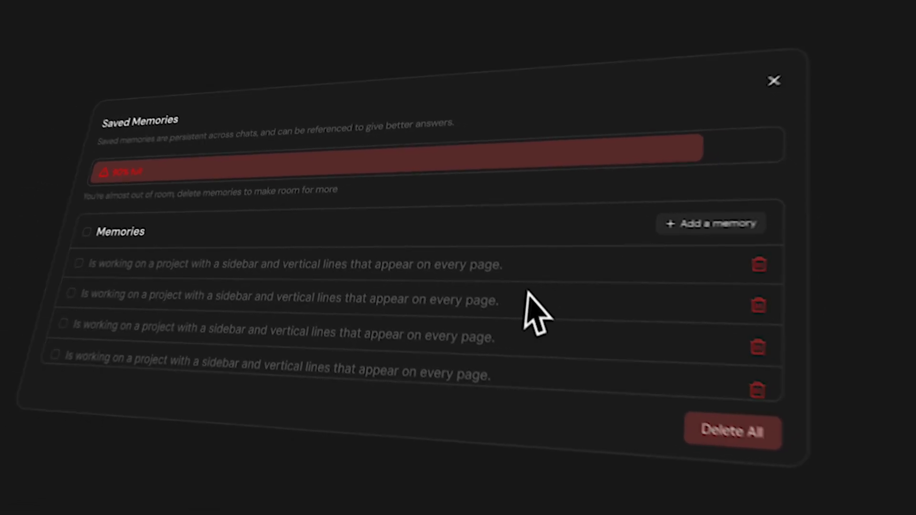
Open the Saved Memories panel to view the repeated entries and near-full storage bar.
click(773, 81)
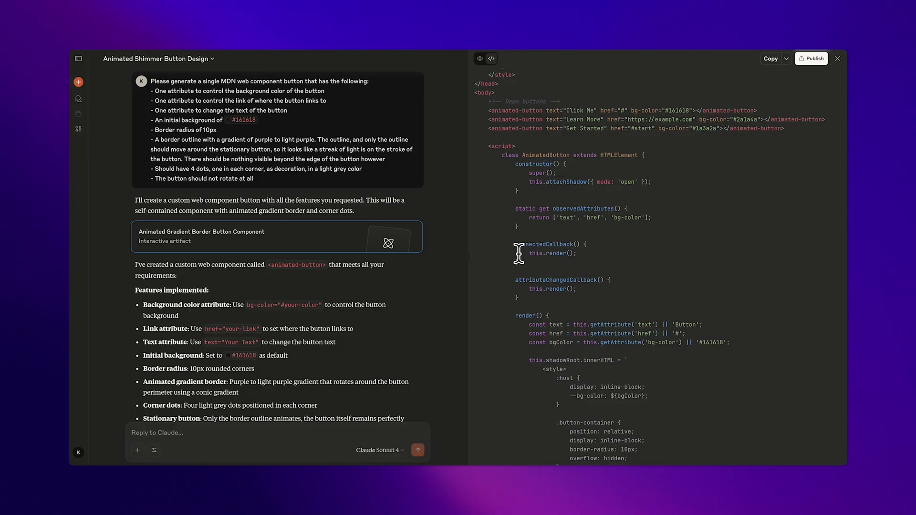
Select the connectedCallback block and request the inline edit 'Delay render'.
drag(516, 244, 522, 269)
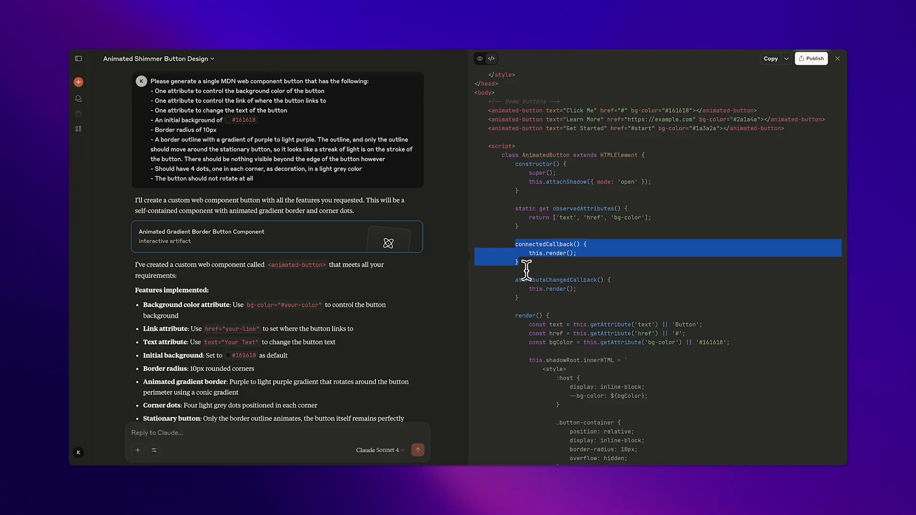
click(525, 268)
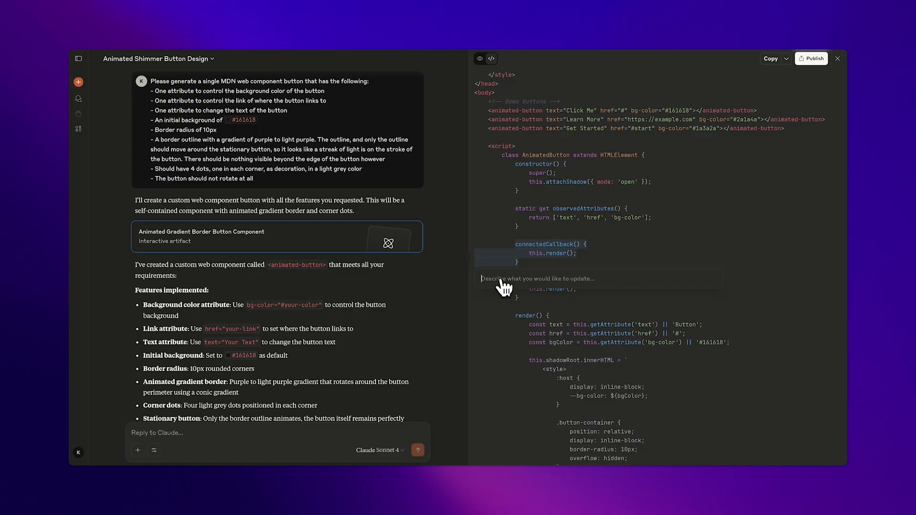
text(Delay render)
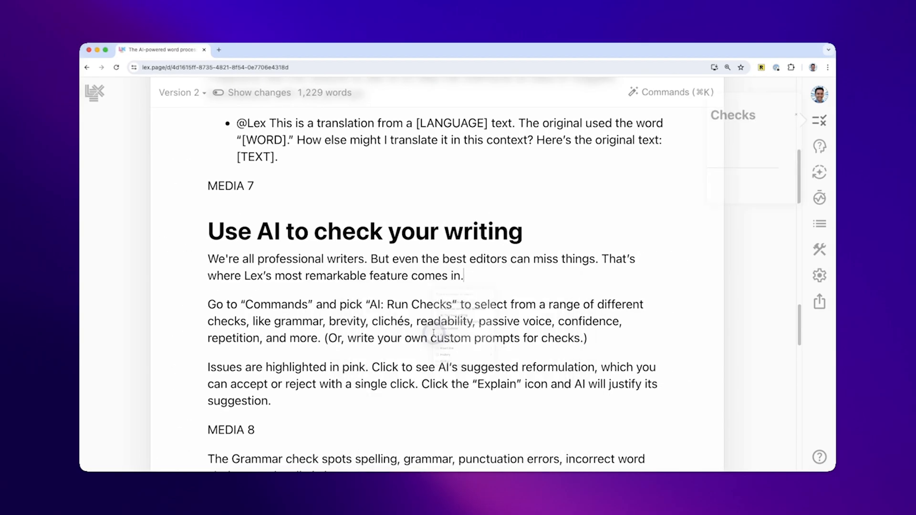
click(819, 120)
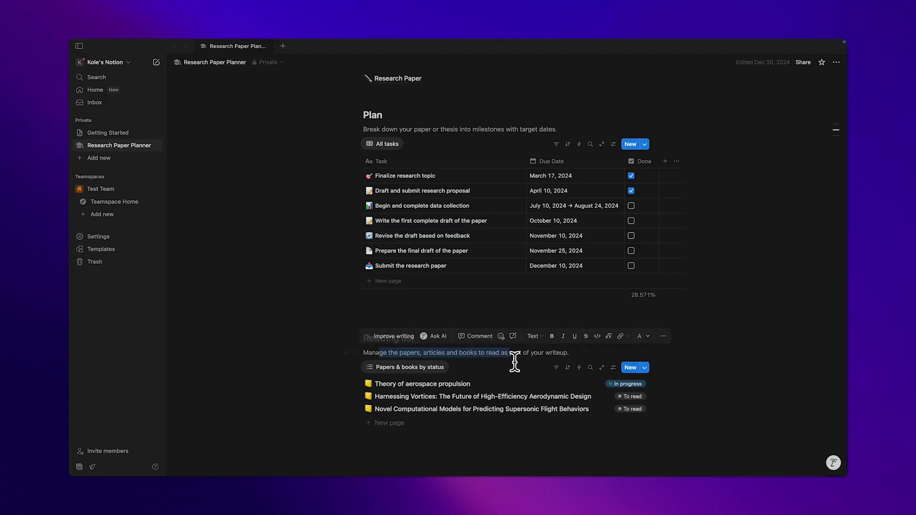
Open Ask AI on the selected Reading list description sentence.
click(433, 335)
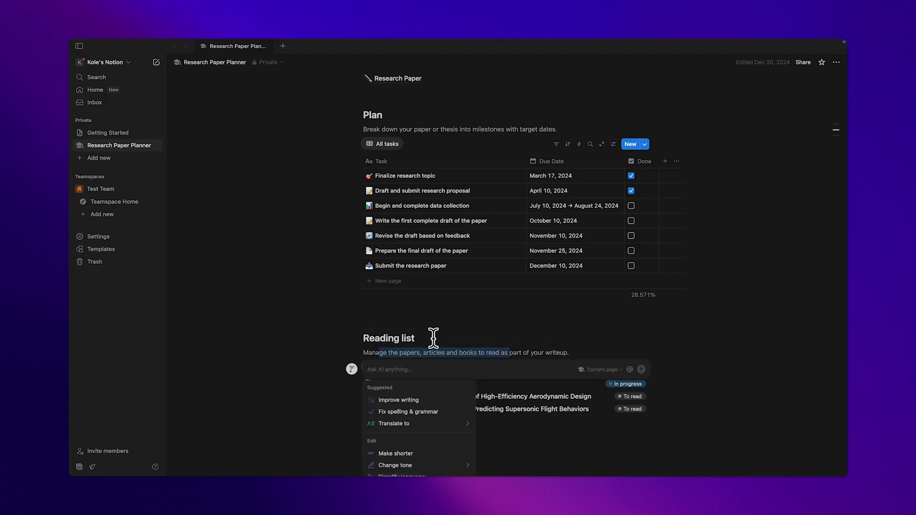
mouse_move(405, 411)
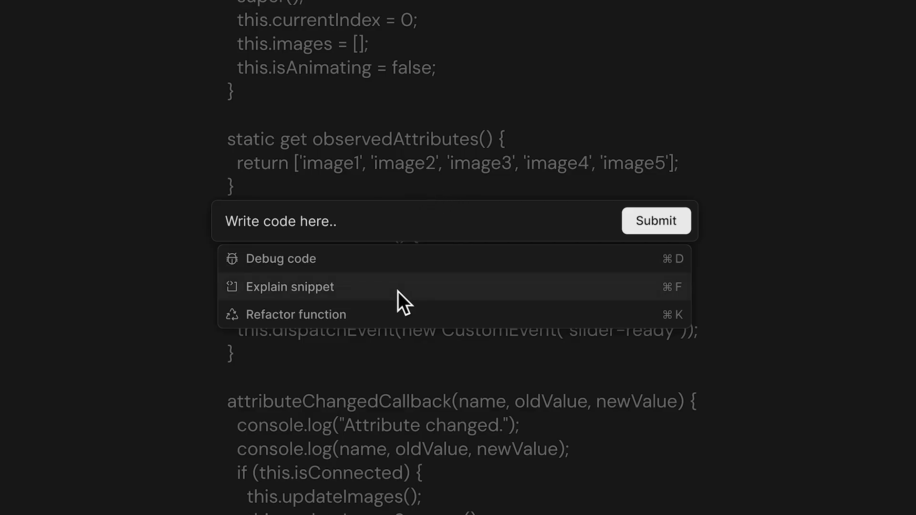
mouse_move(398, 364)
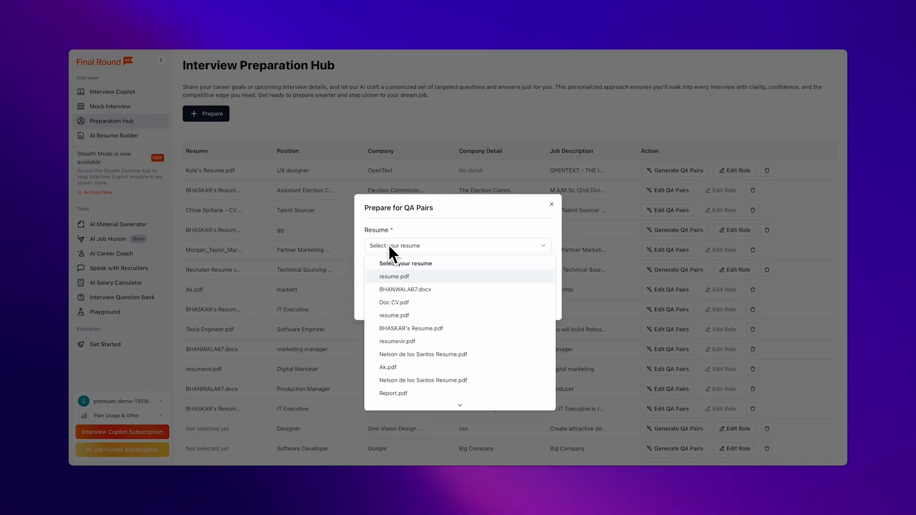
Select resume.pdf as the resume and skip the job description analysis notice.
click(394, 276)
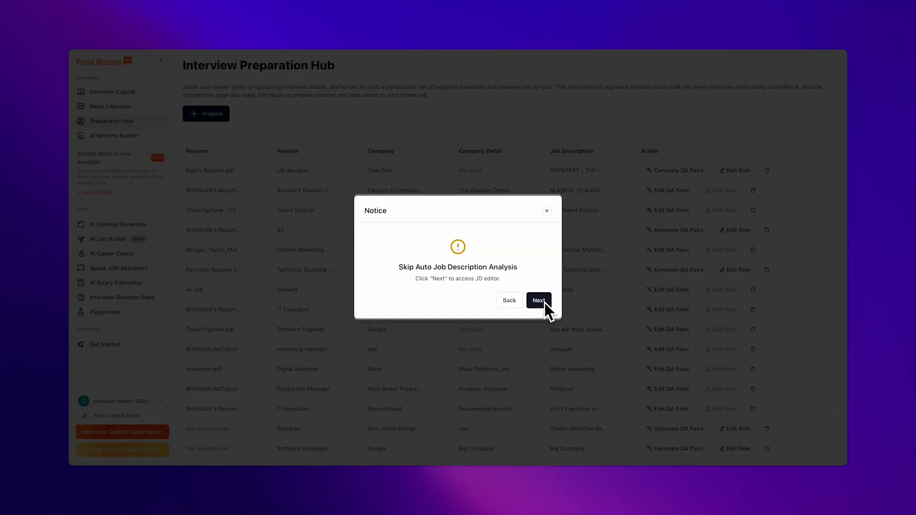
click(538, 300)
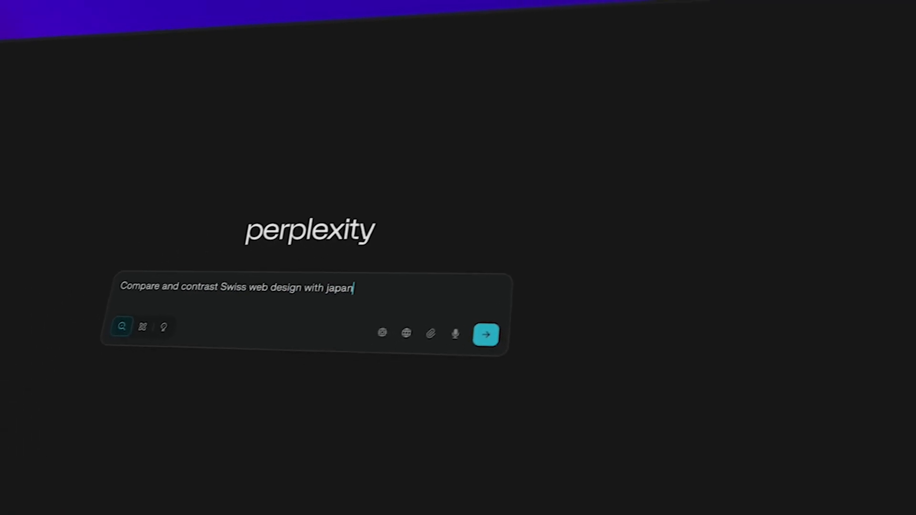
Submit the query comparing Swiss web design with Japanese web design.
click(485, 334)
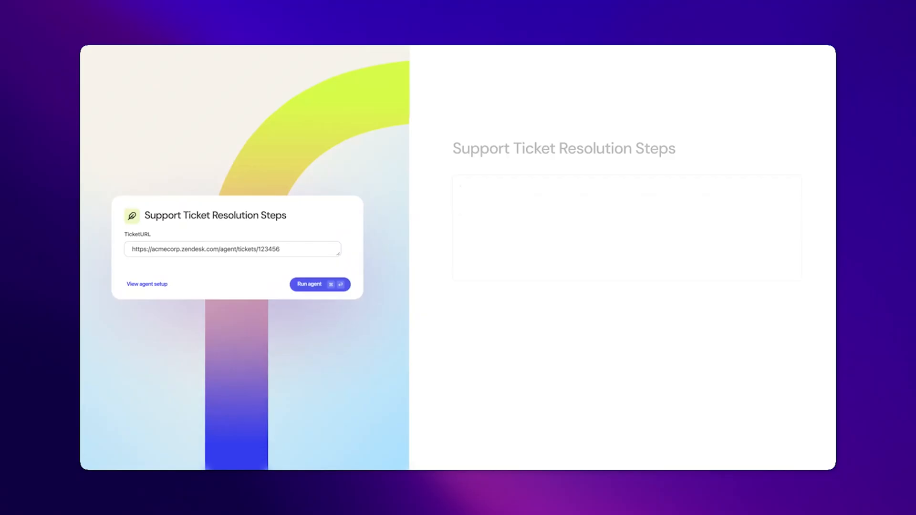
Run the support ticket resolution agent and the incident postmortem agent in Glean.
click(319, 284)
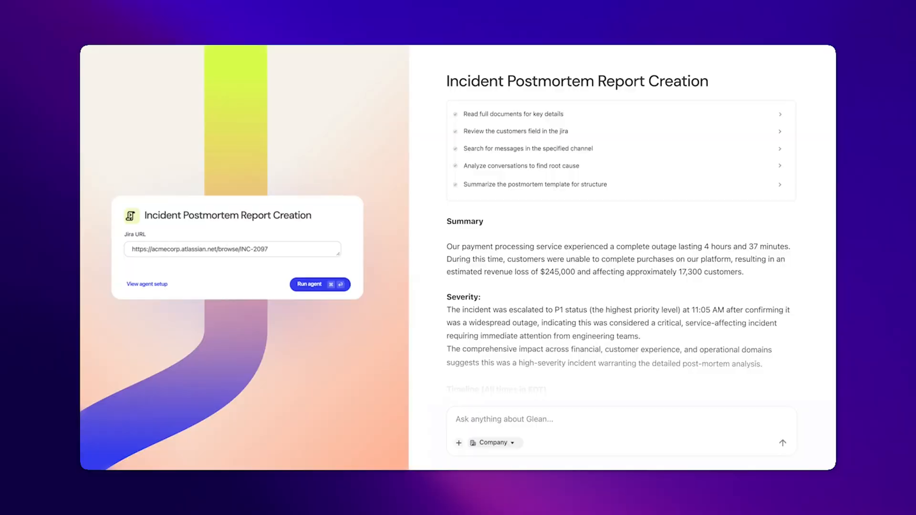
click(310, 284)
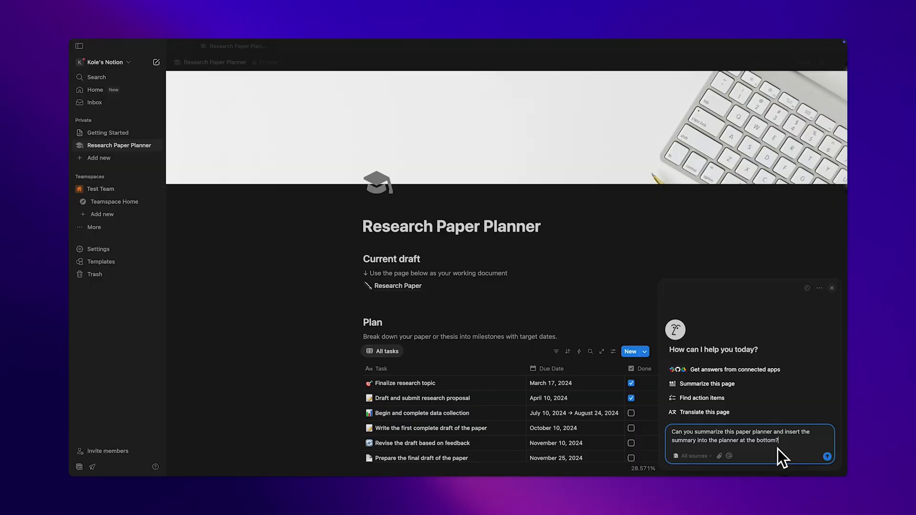
Submit the Notion AI request to summarize the Research Paper Planner at the page bottom.
click(826, 456)
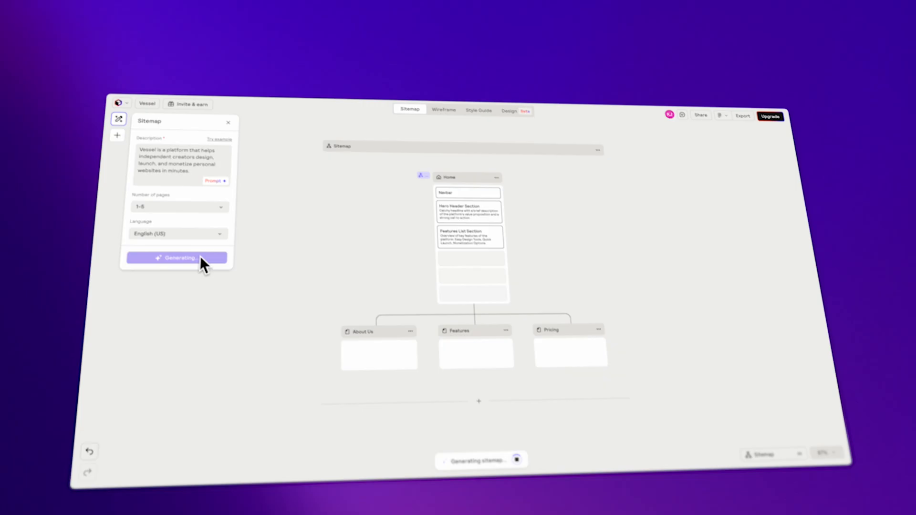
Generate Vessel's sitemap in Relume, then generate its wireframes from the Wireframe tab.
click(443, 111)
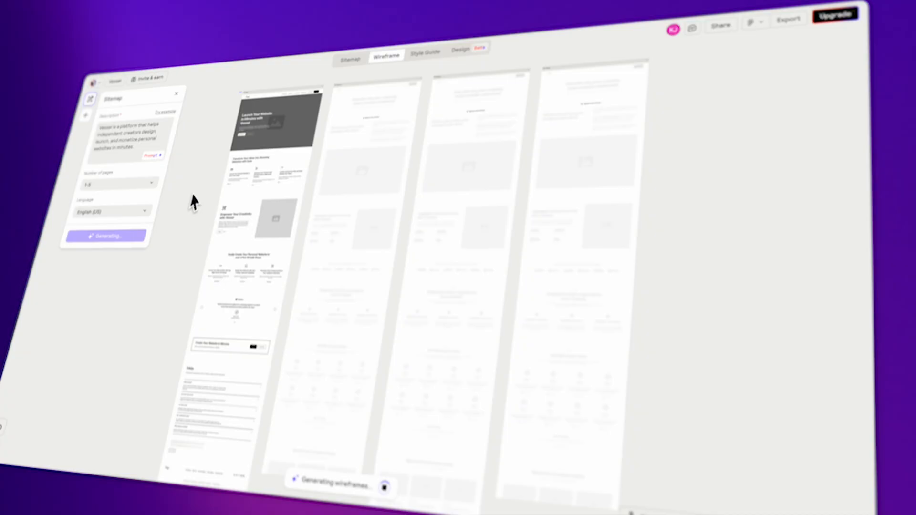
click(474, 59)
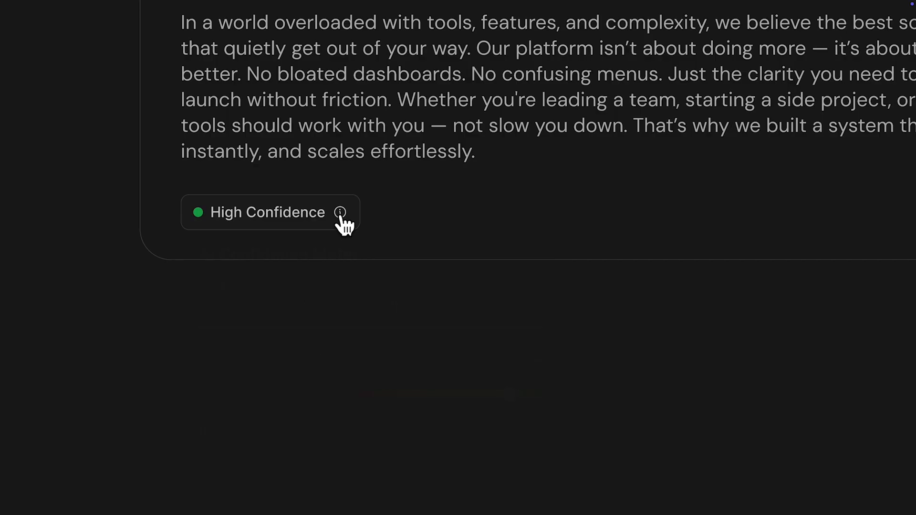
Open the info explanation on the answer's High Confidence badge.
click(340, 212)
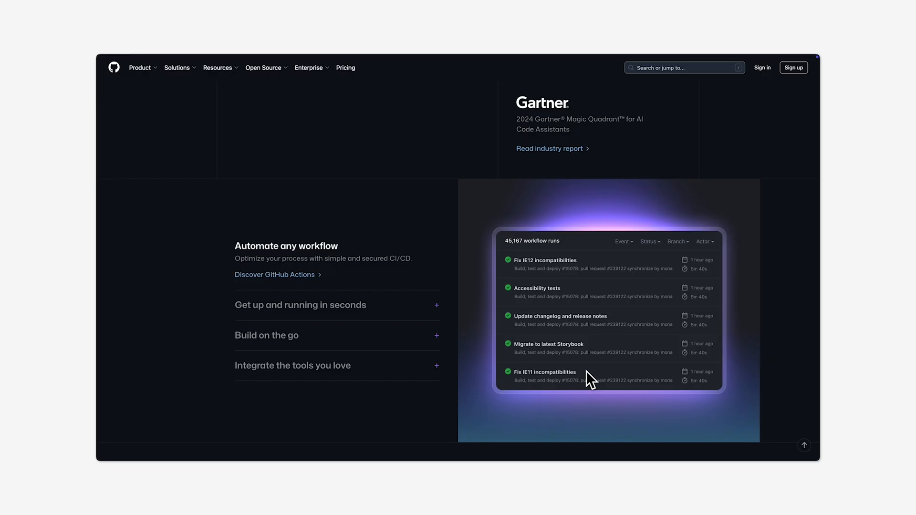
scroll(down, 3)
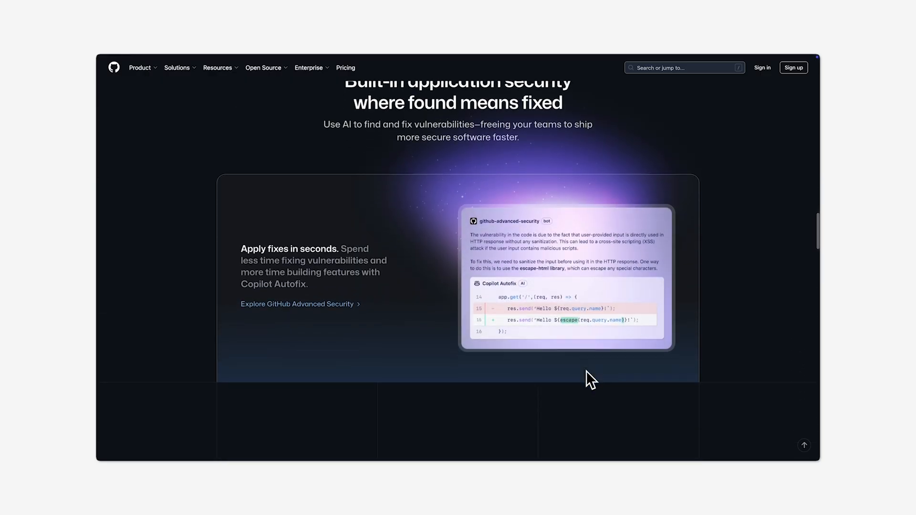